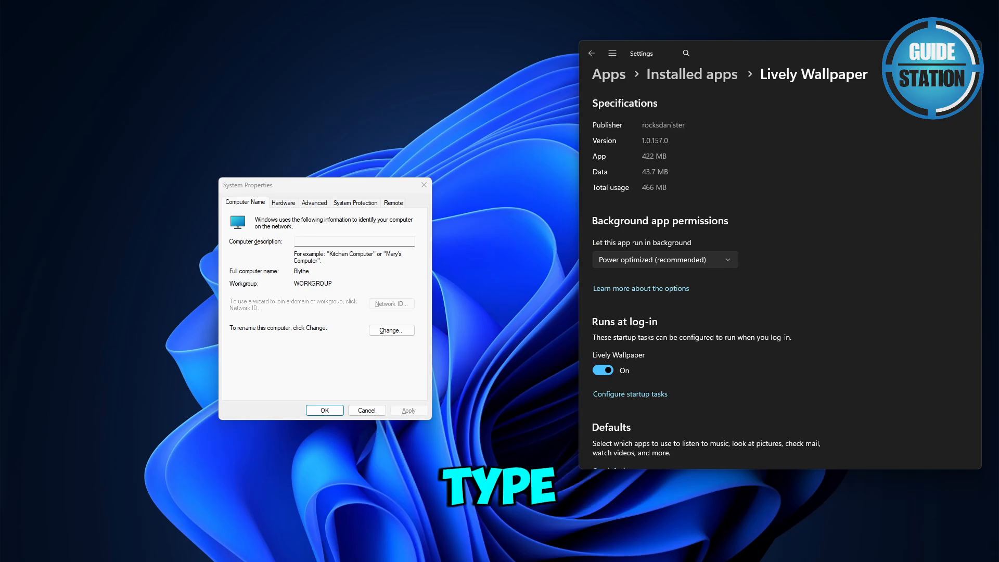
Search Windows for the System Properties control panel item
text(system Information)
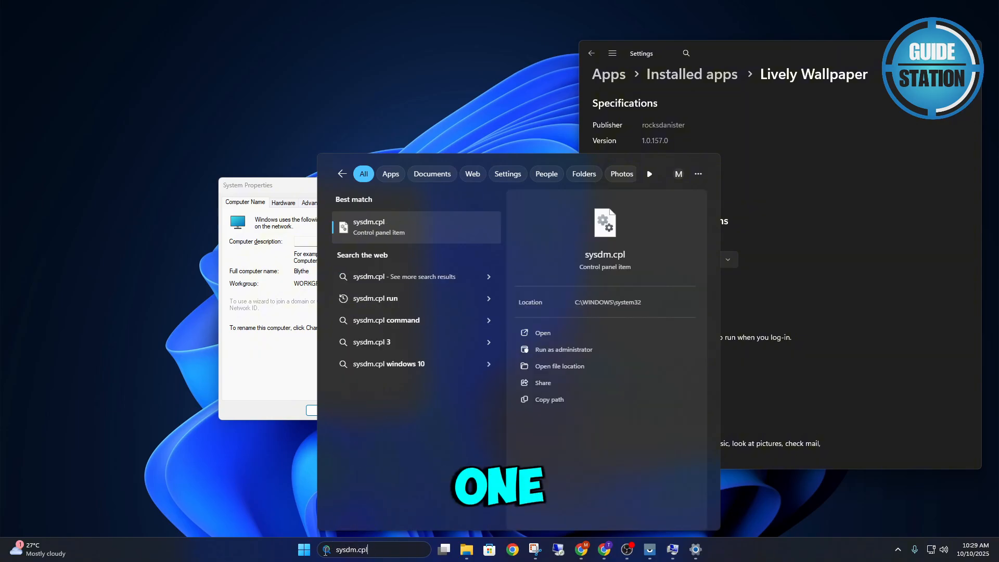
mouse_move(444, 236)
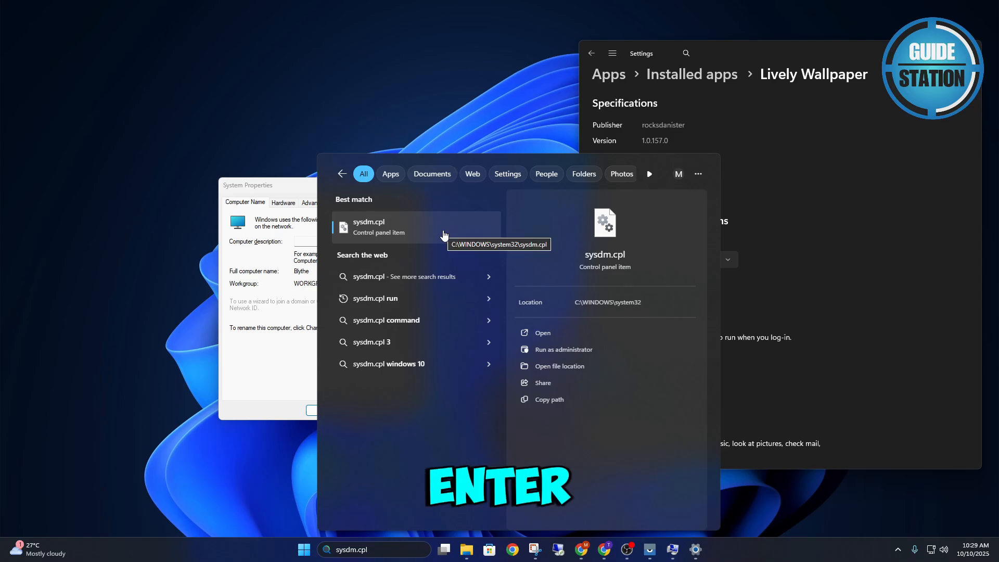
mouse_move(277, 183)
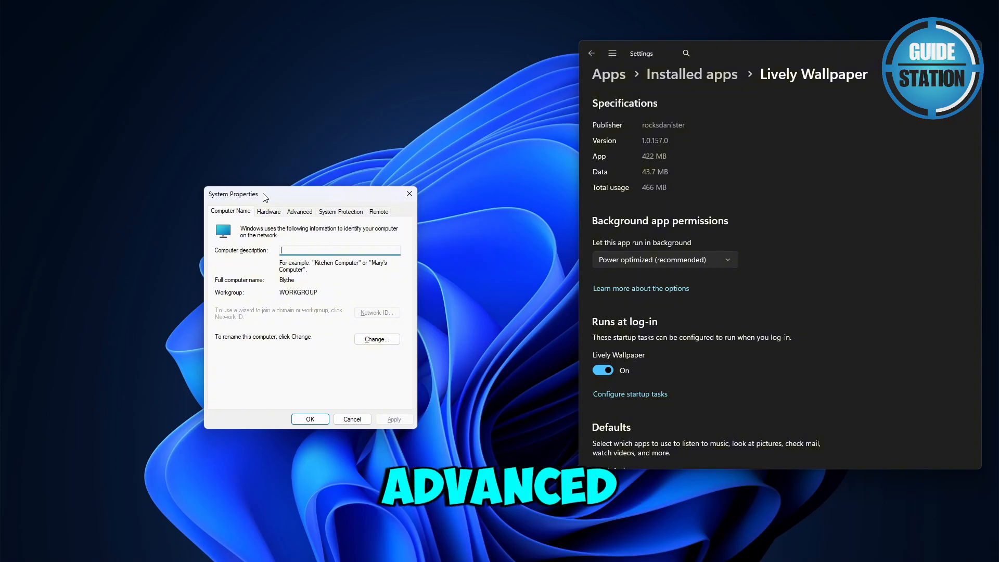
Open Performance Options from the Advanced tab's Performance section
click(299, 211)
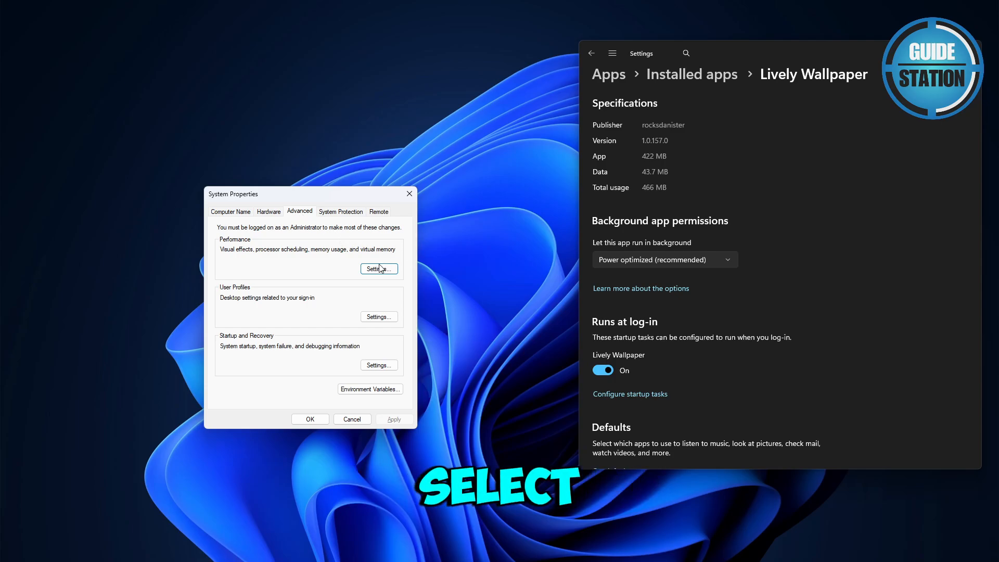
click(378, 268)
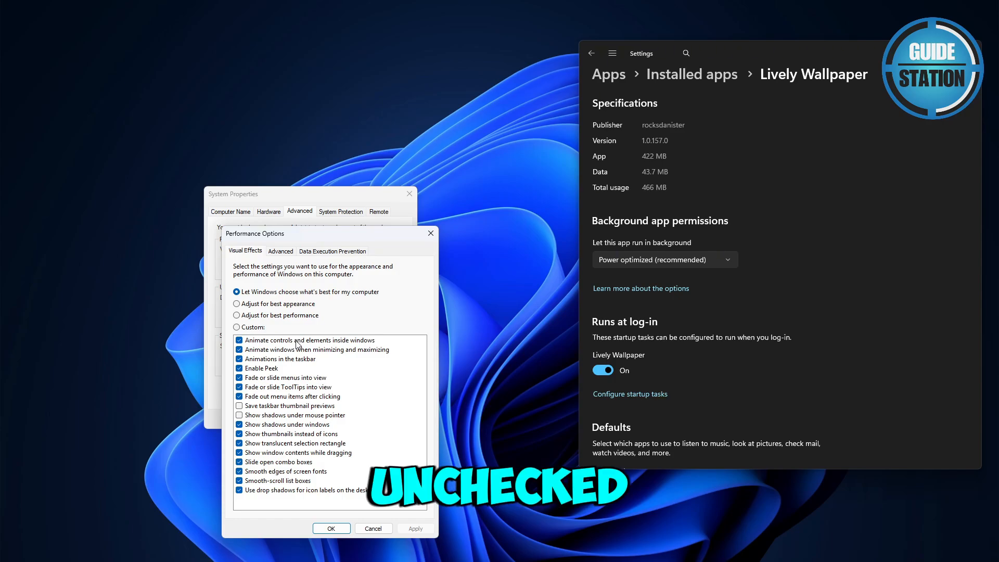
Enable 'Animate controls and elements inside windows' and confirm with OK
click(239, 327)
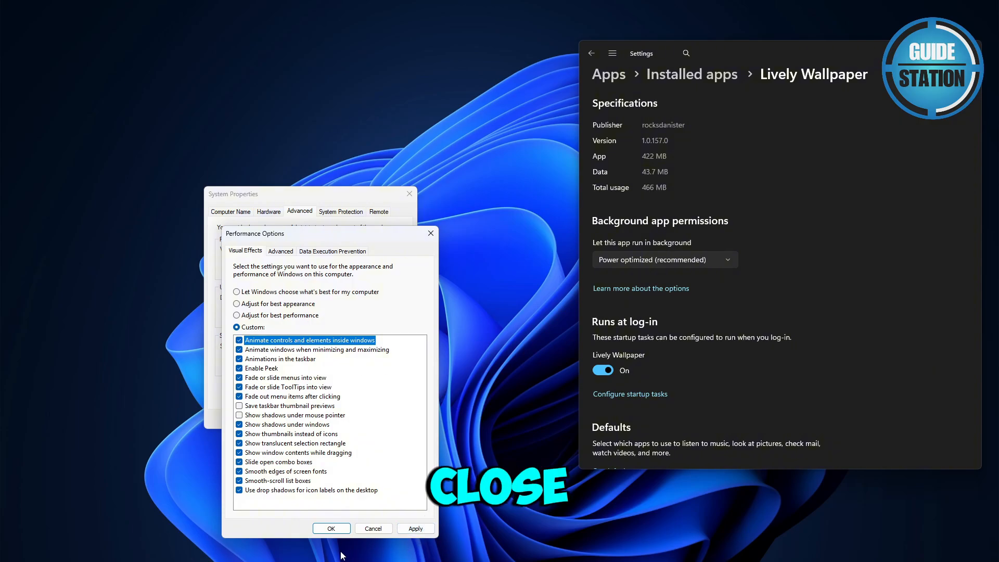
mouse_move(440, 441)
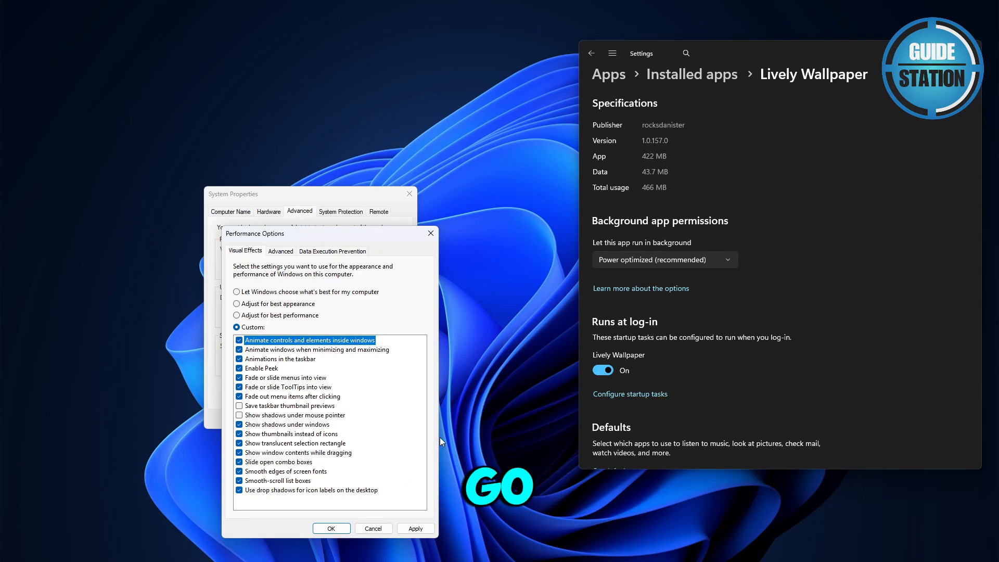
mouse_move(454, 259)
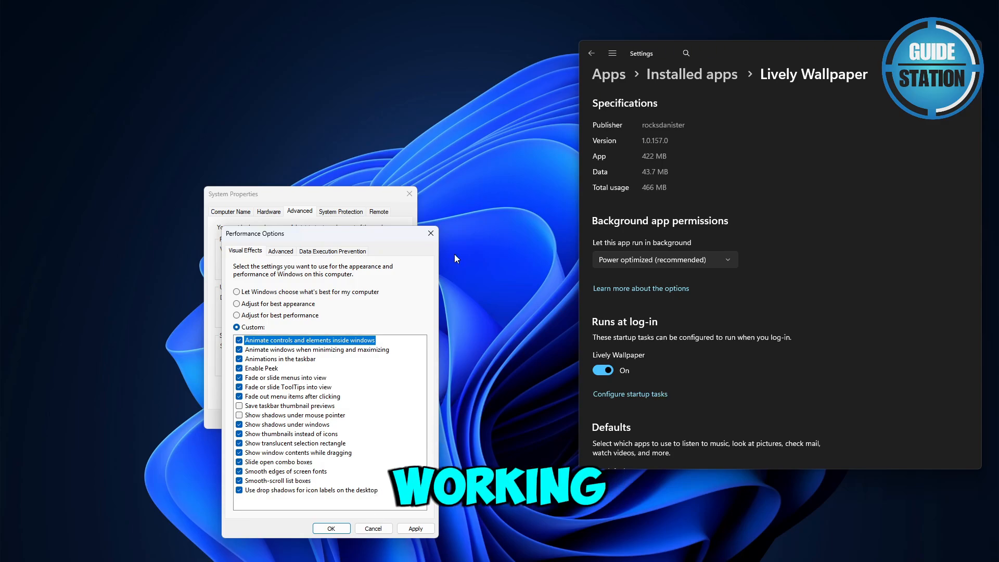
click(331, 529)
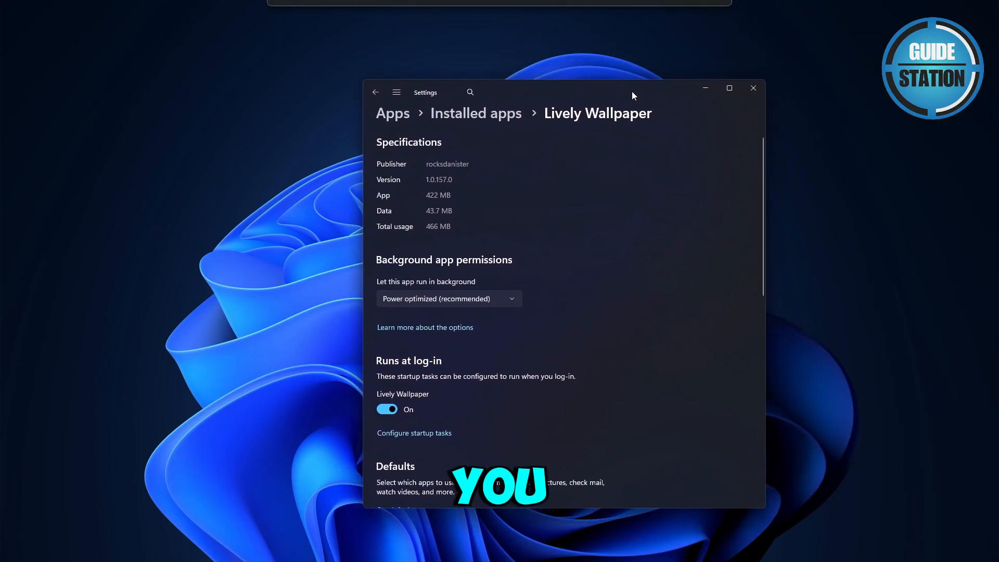
mouse_move(528, 217)
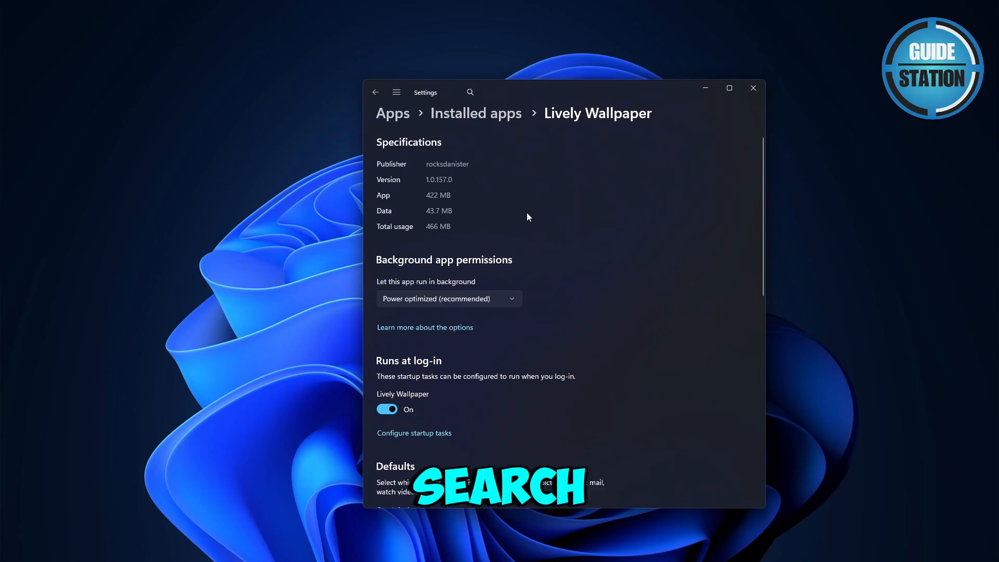
mouse_move(332, 526)
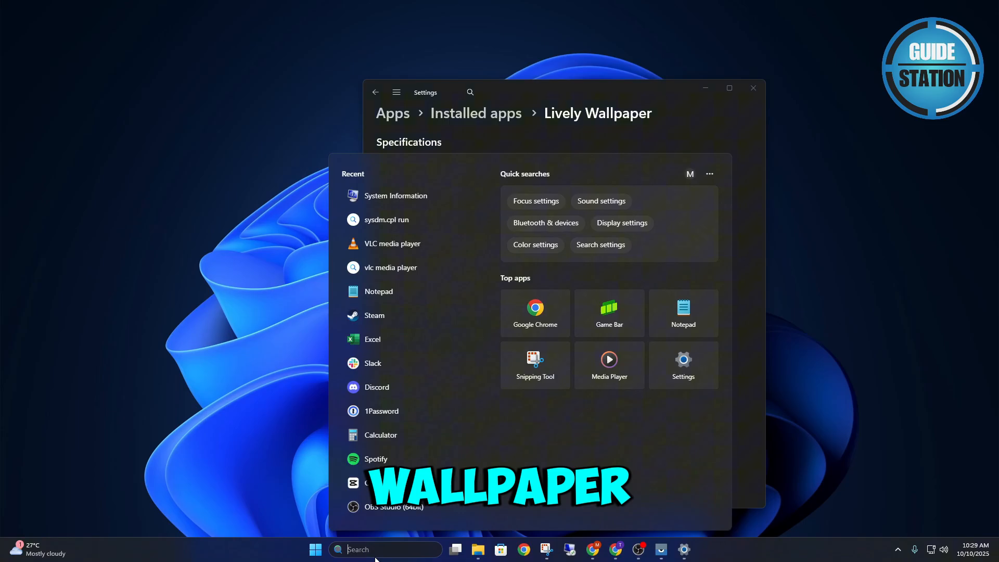
text(lively Wallpaper)
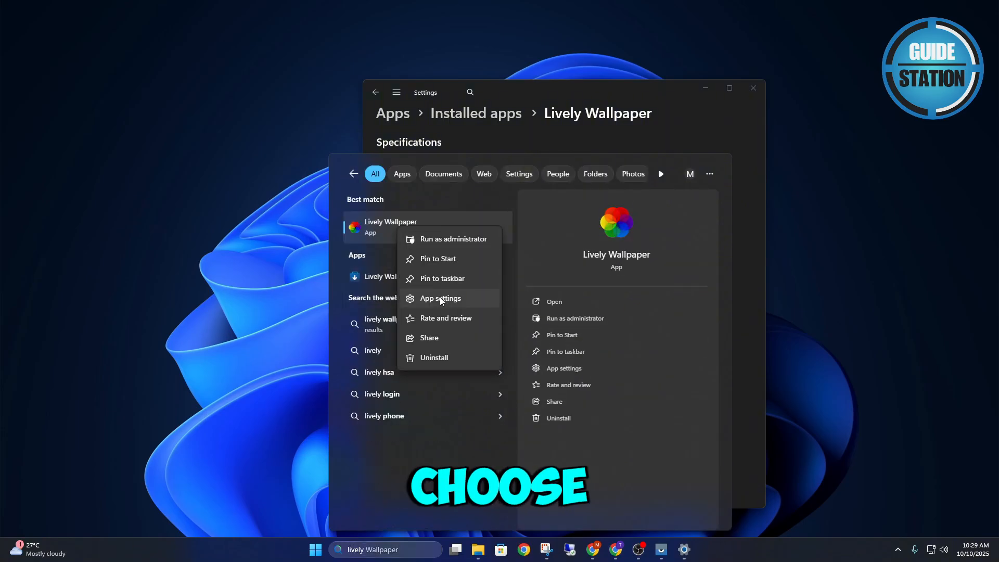
click(440, 298)
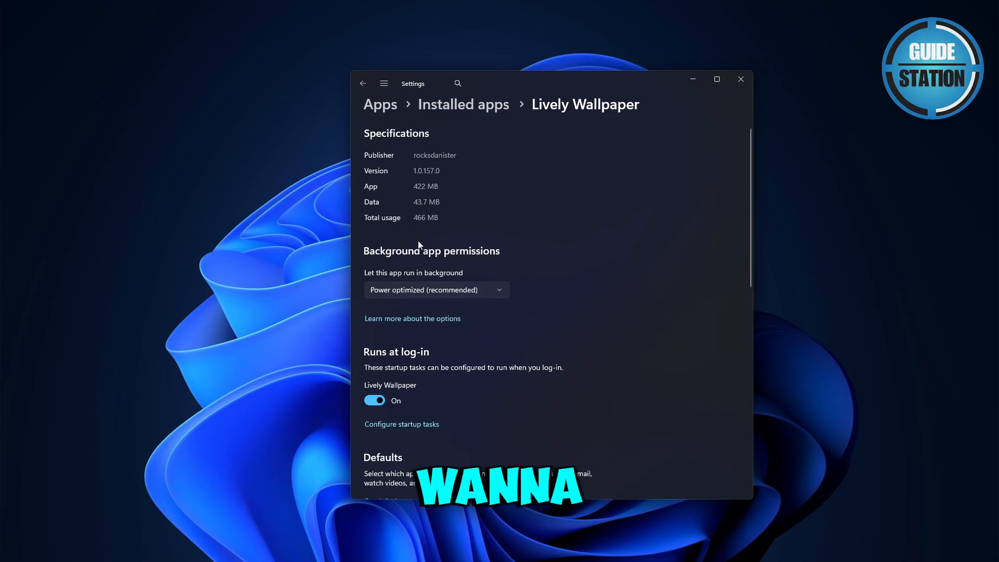
mouse_move(429, 258)
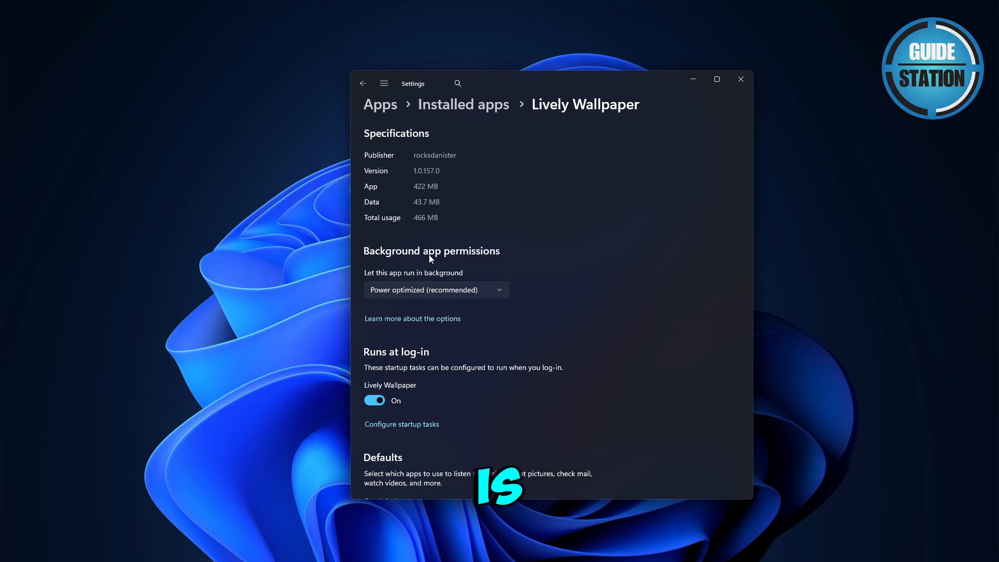
mouse_move(426, 301)
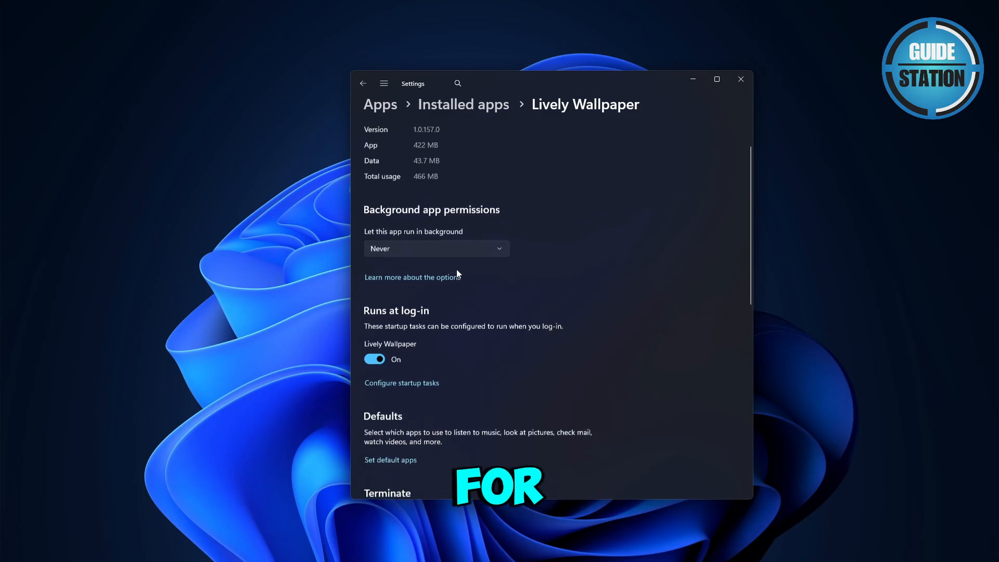
scroll(down, 3)
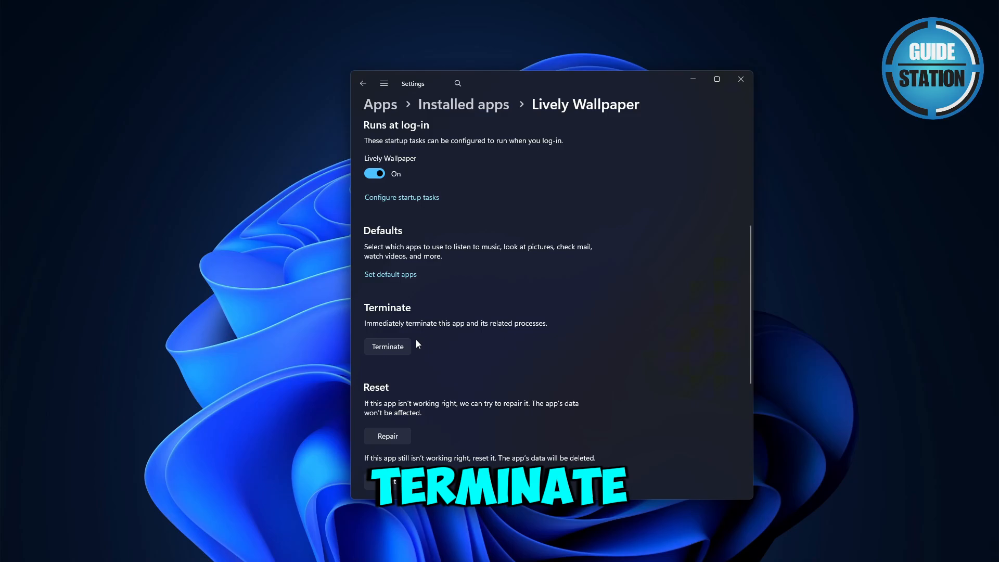
scroll(down, 3)
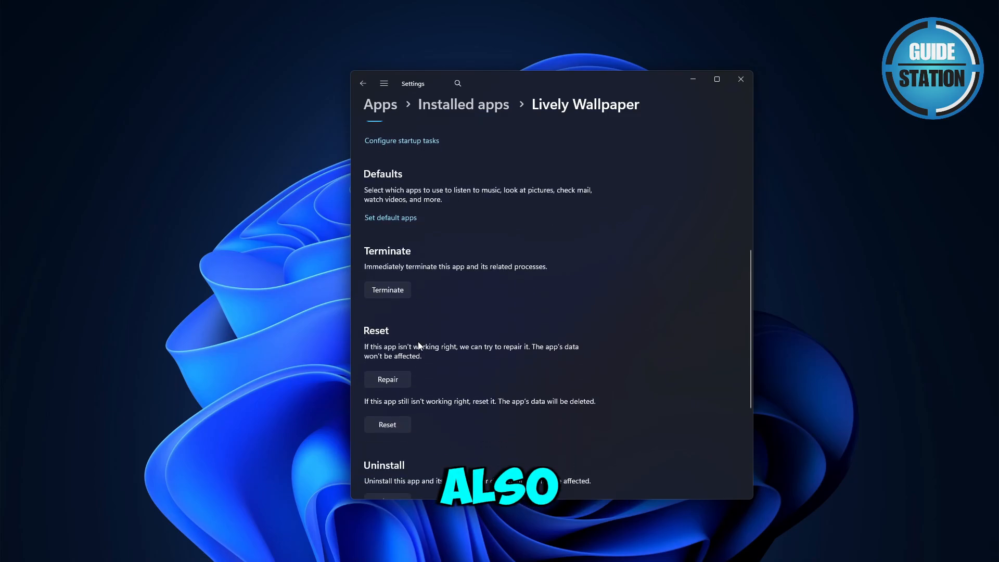
scroll(down, 3)
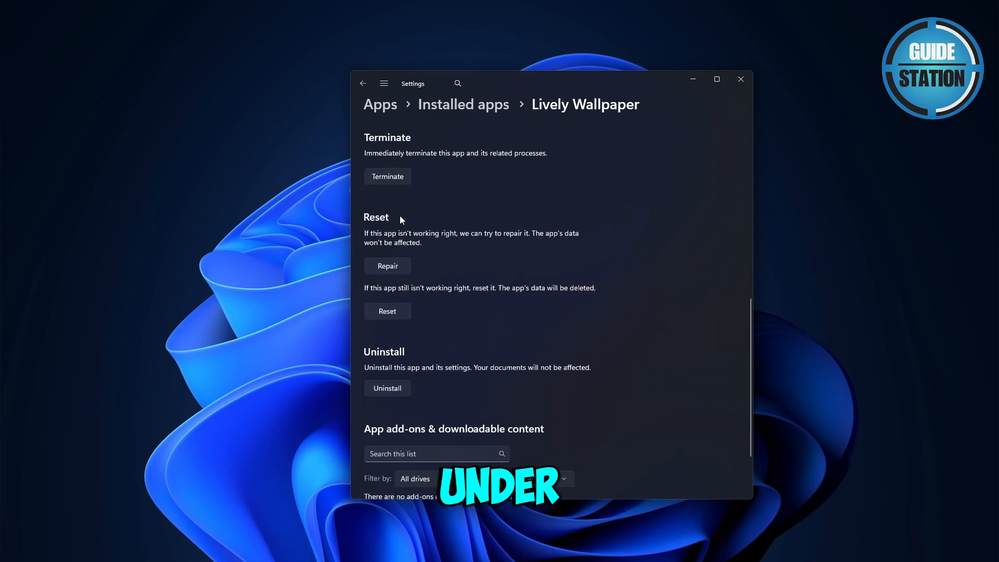